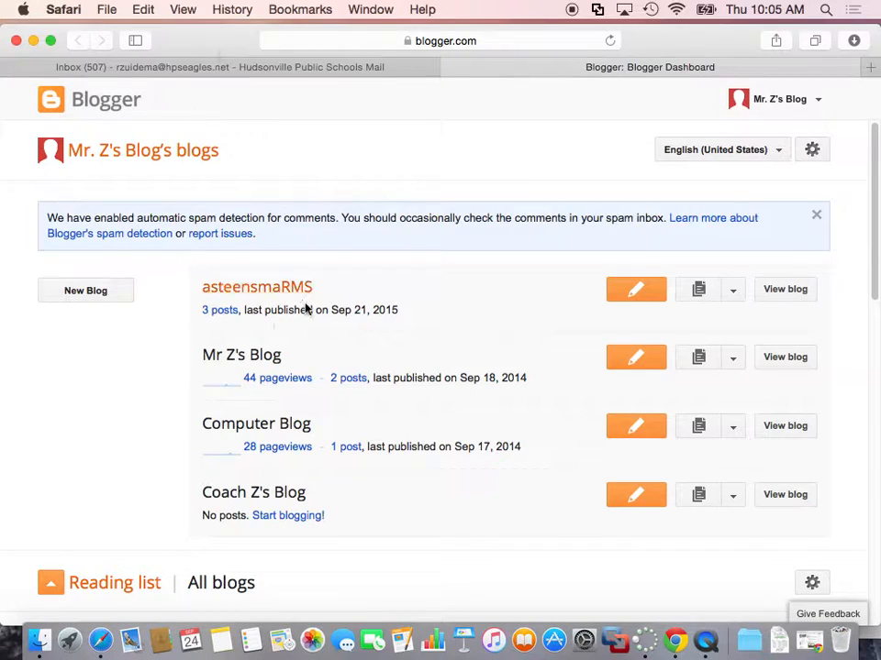
pyautogui.moveTo(285, 183)
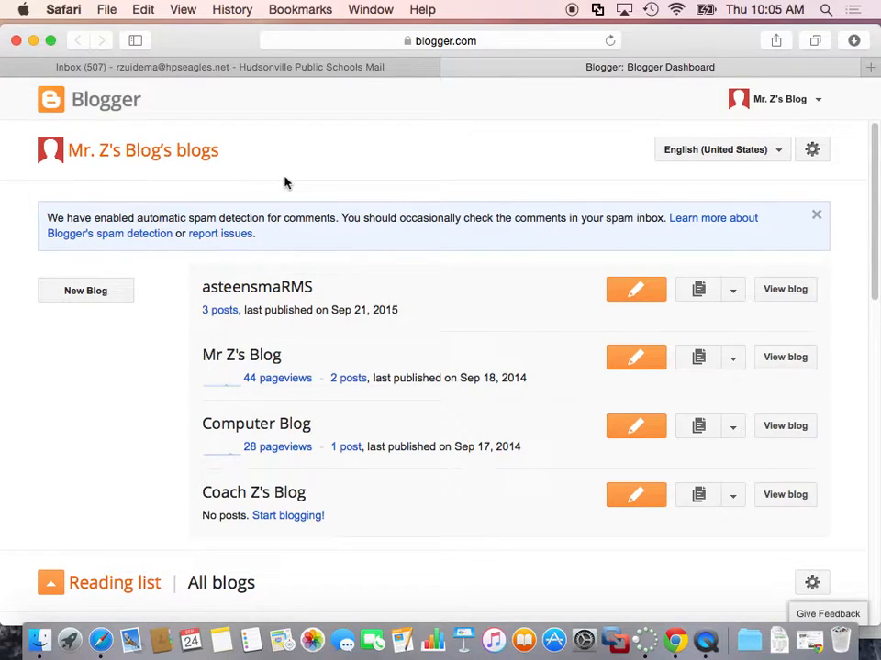
pyautogui.moveTo(220, 152)
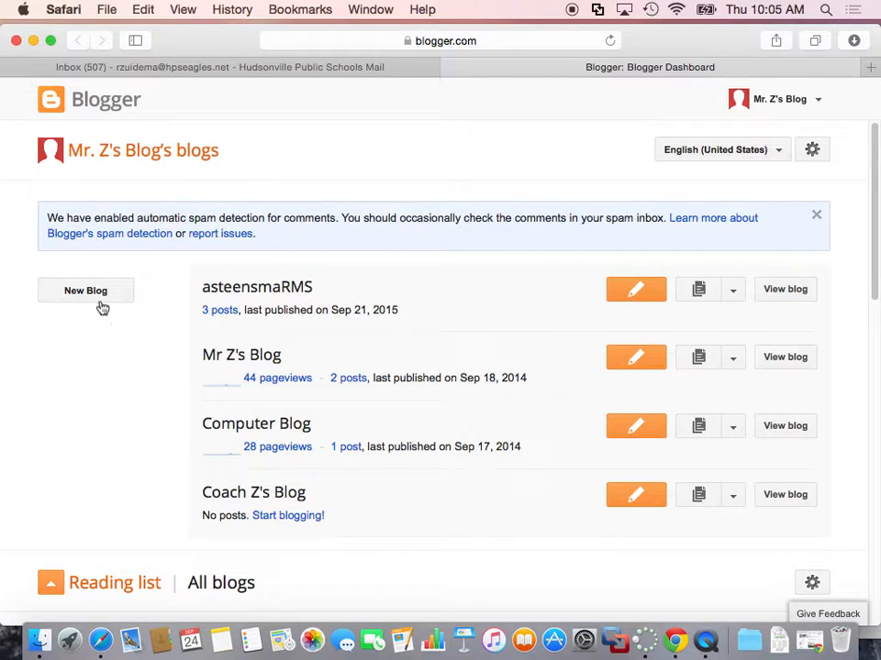
pyautogui.moveTo(126, 404)
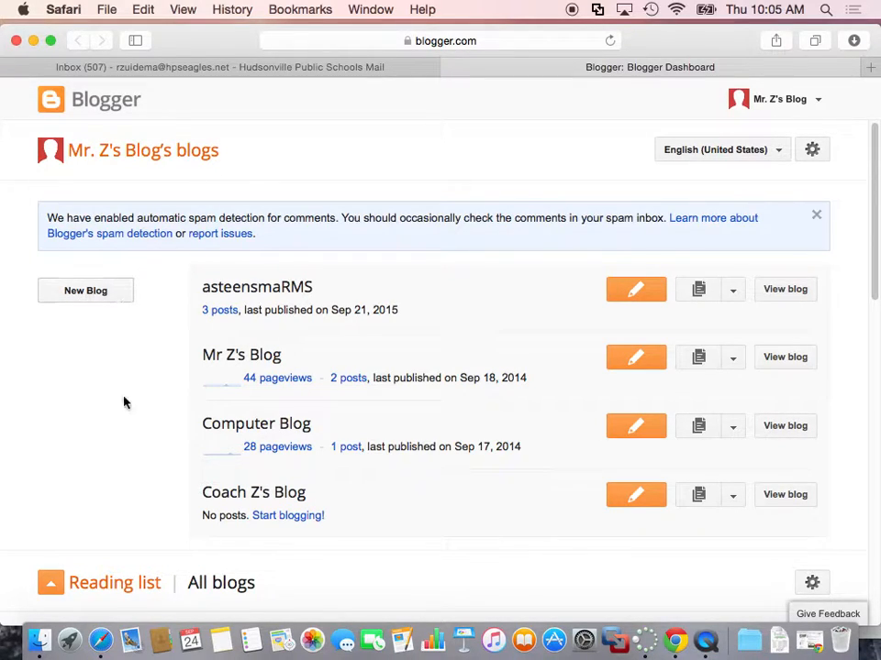
pyautogui.moveTo(195, 317)
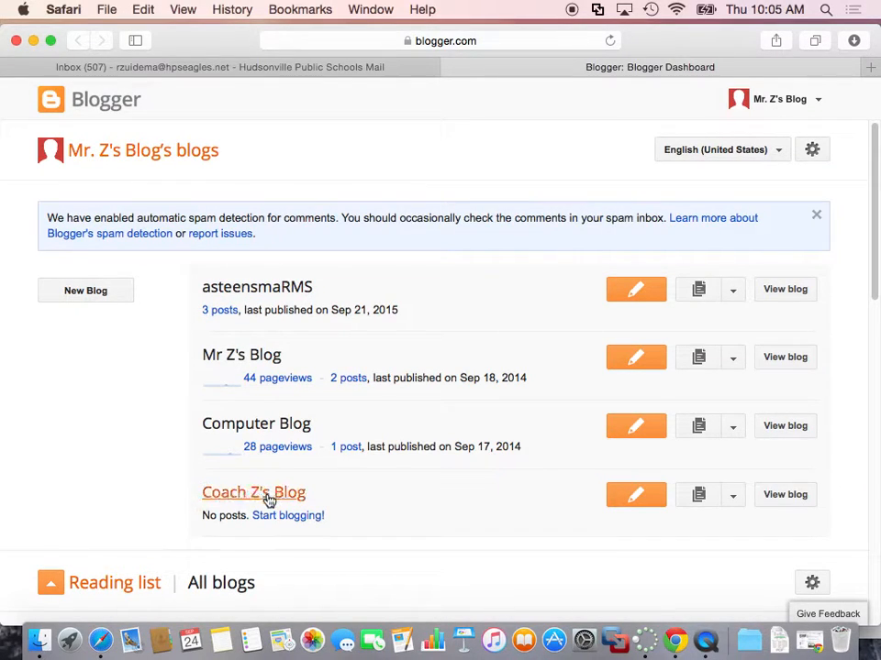
# Step: Open Coach Z's Blog and scroll down to the News from Blogger feed
pyautogui.click(253, 493)
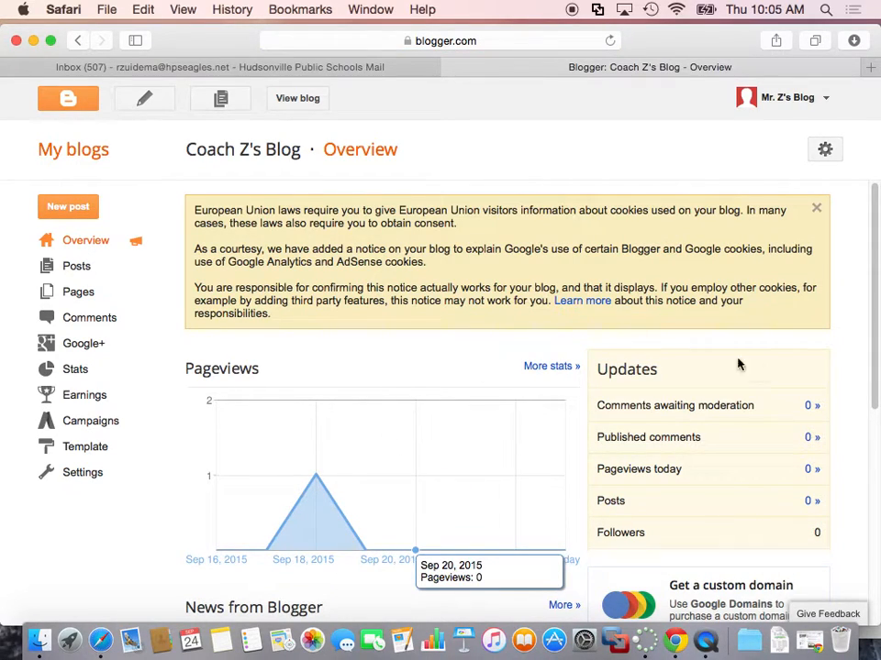
pyautogui.scroll(-3)
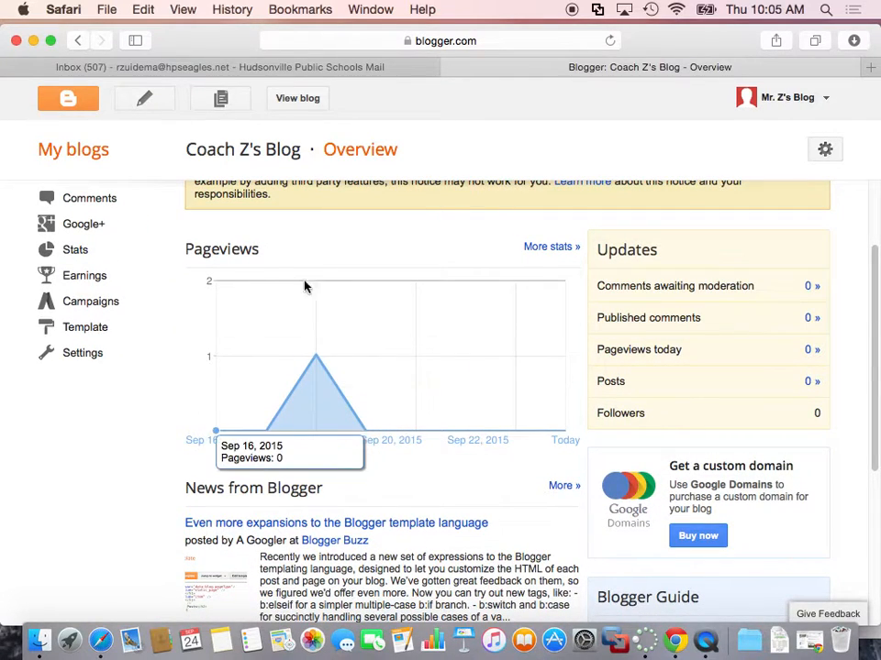
pyautogui.moveTo(409, 356)
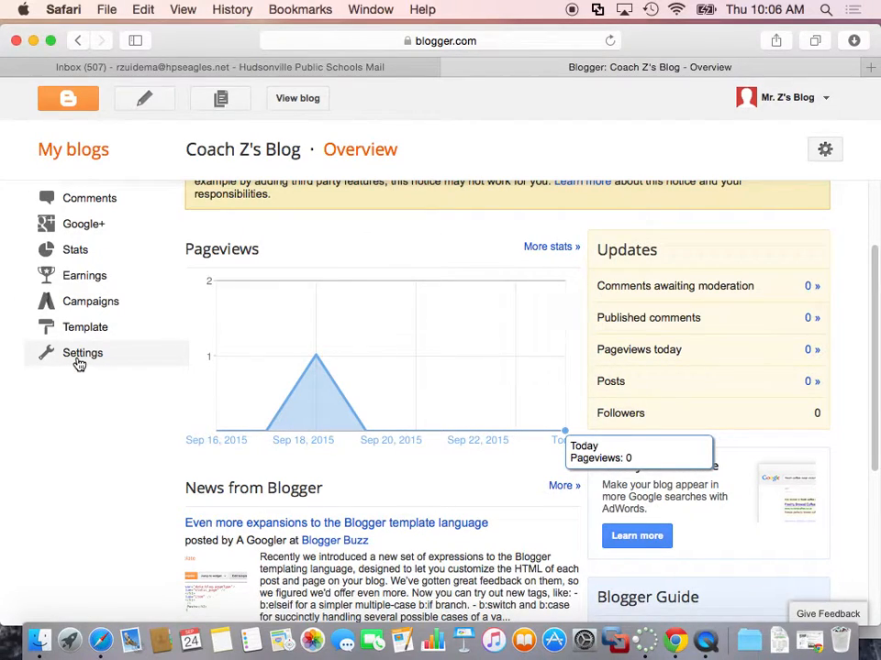
# Step: Open Basic settings and scroll to Permissions, where Blog Readers shows Public
pyautogui.click(83, 352)
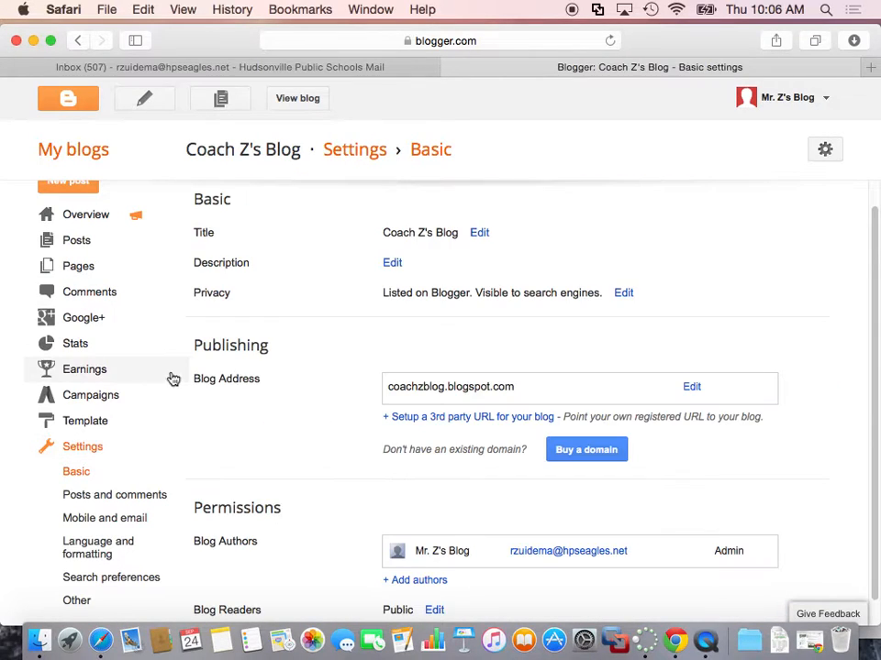
pyautogui.scroll(-3)
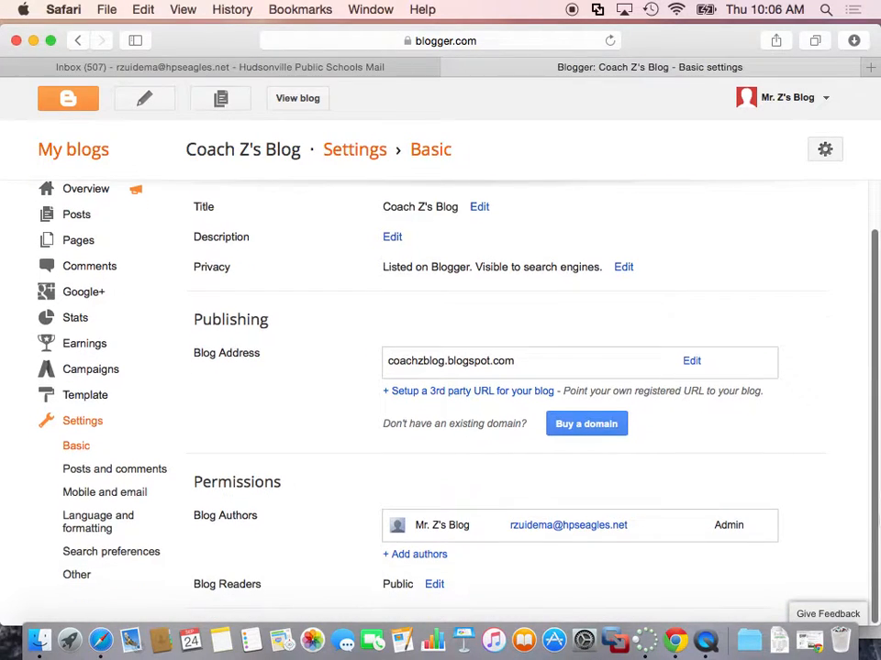
pyautogui.moveTo(90, 368)
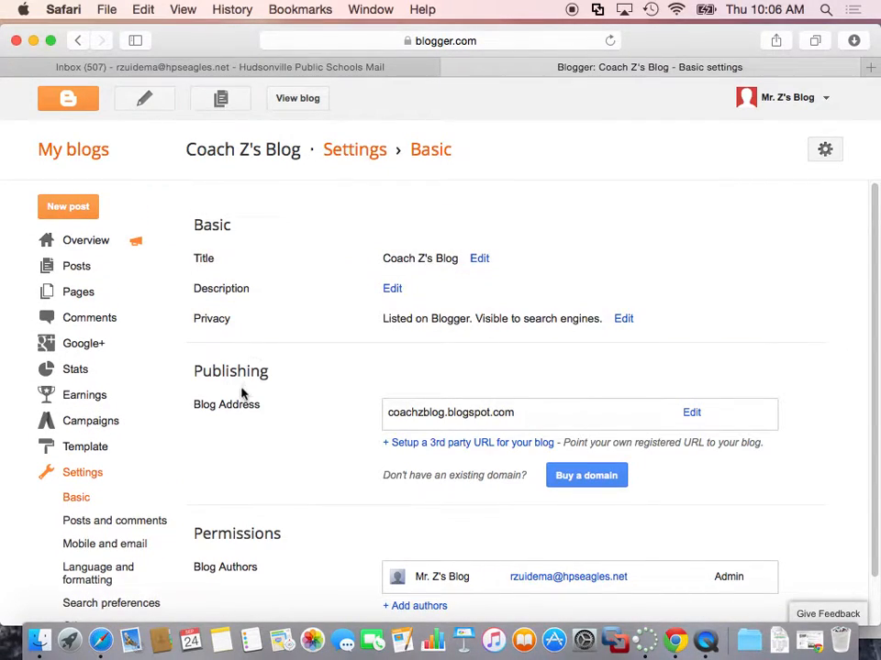
pyautogui.scroll(-3)
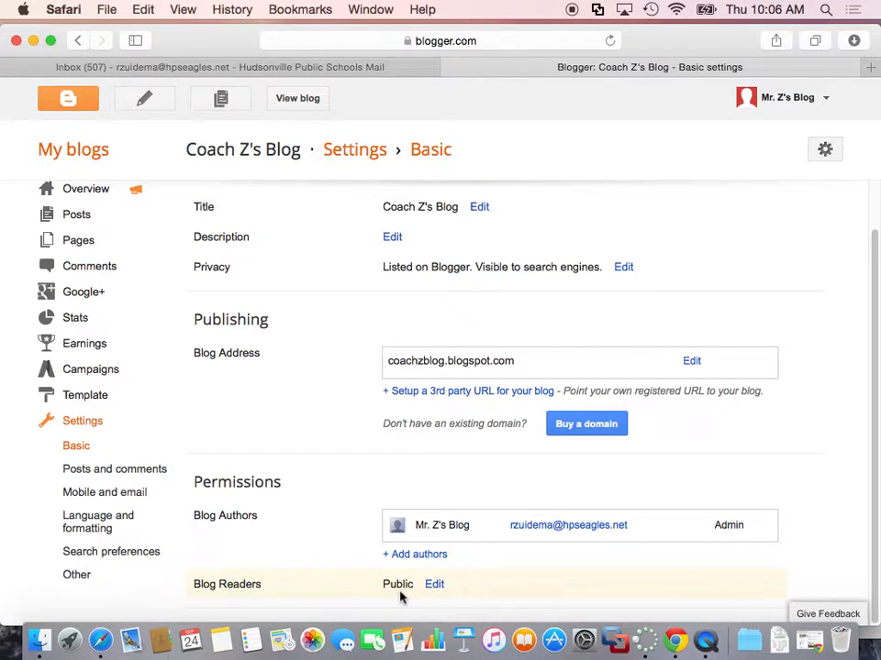
pyautogui.moveTo(484, 592)
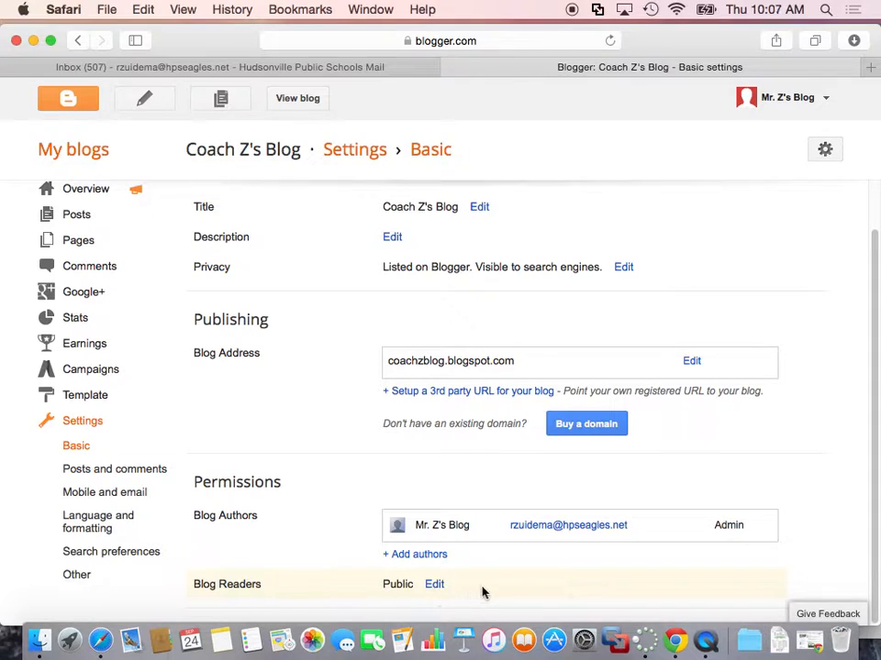
# Step: Set Blog Readers to 'Private - Only these readers' and bring up the contact picker
pyautogui.click(434, 584)
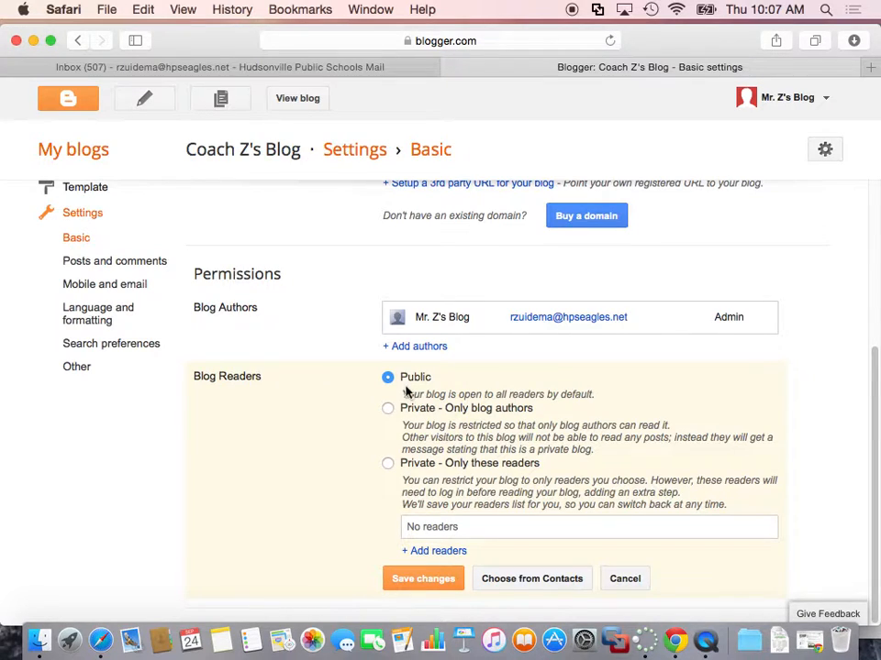
pyautogui.moveTo(467, 417)
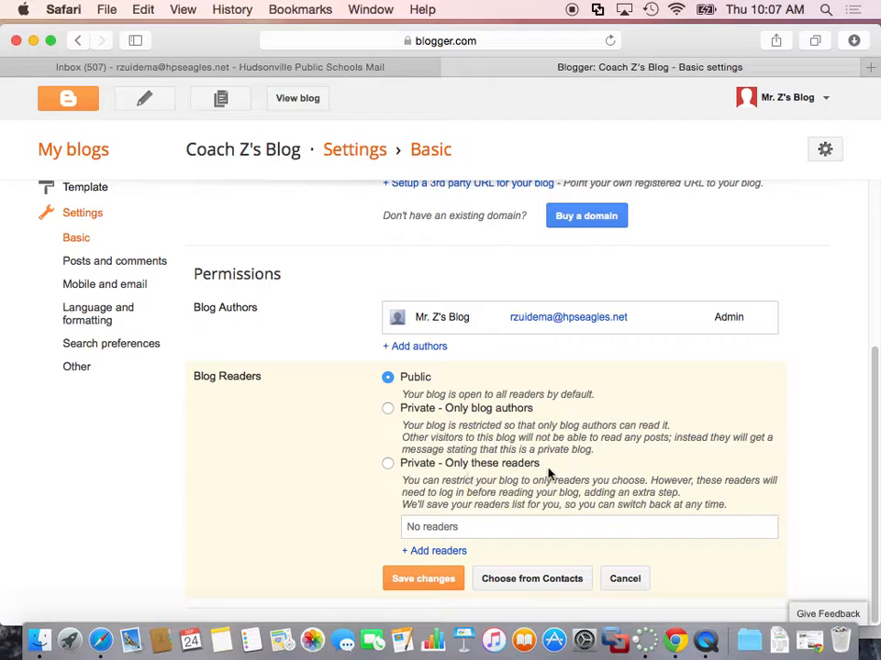
pyautogui.moveTo(428, 478)
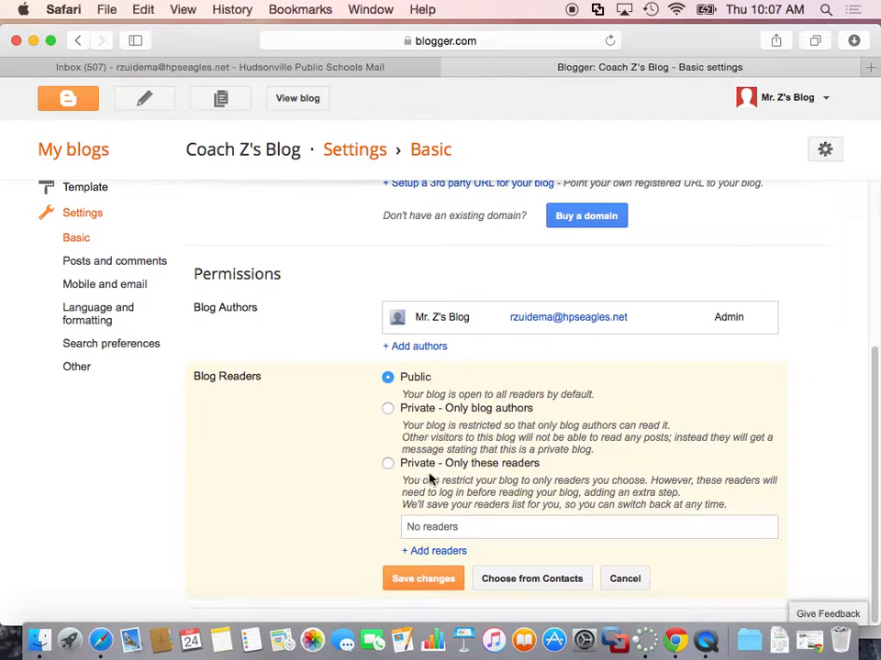
pyautogui.click(388, 463)
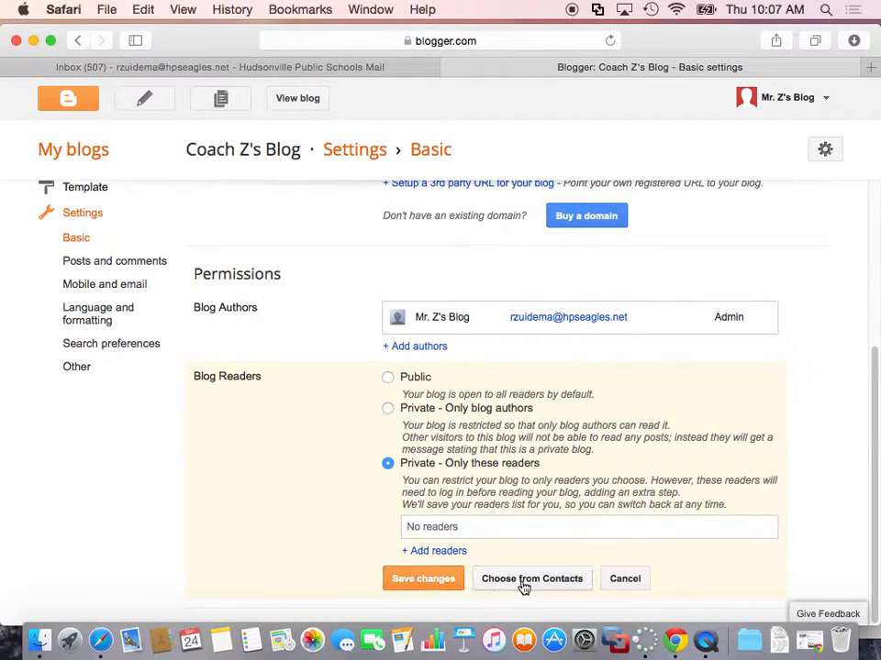
pyautogui.click(531, 578)
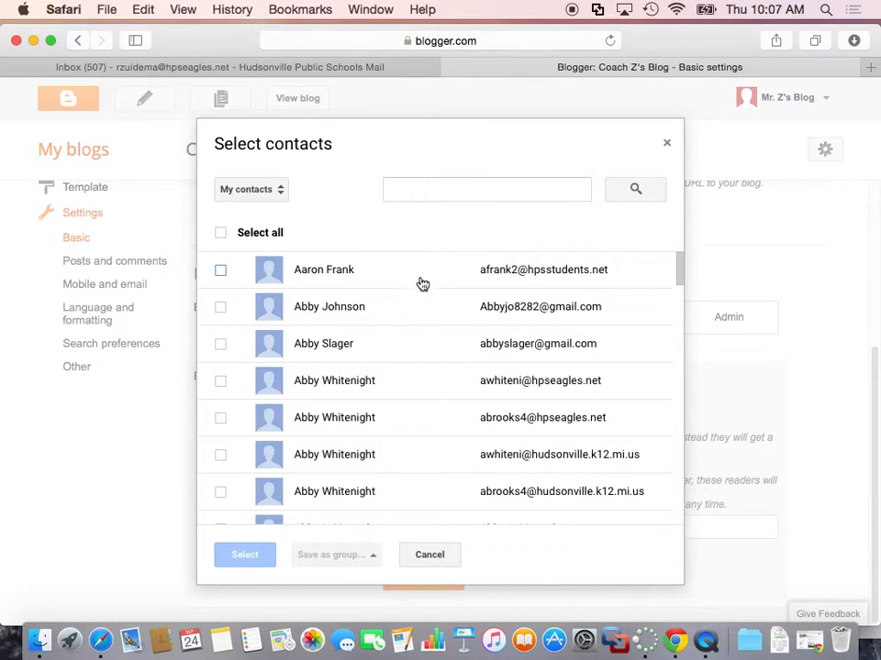
# Step: Browse the contact groups and start a contact search, typing 'r'
pyautogui.click(249, 189)
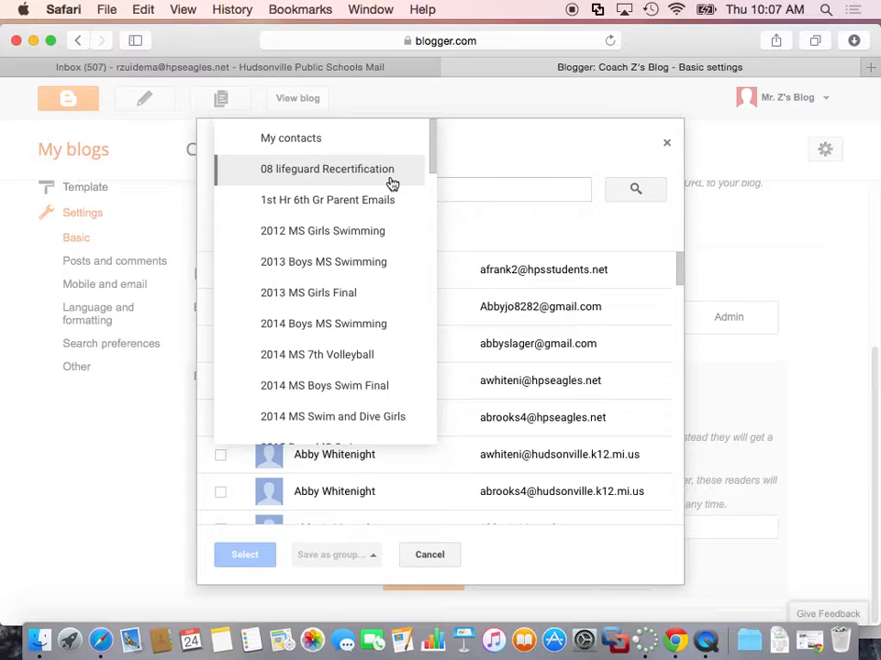
pyautogui.moveTo(278, 189)
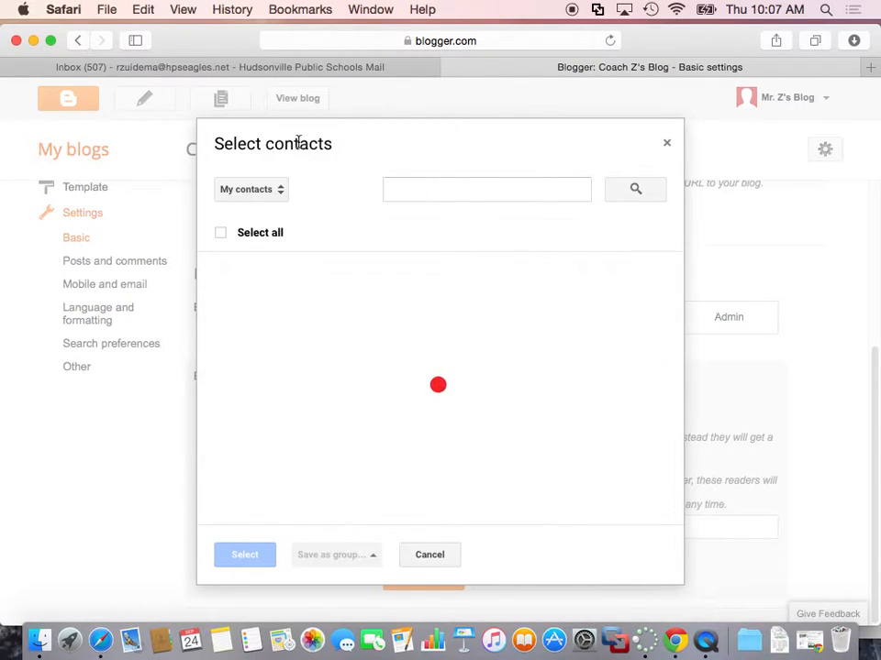
pyautogui.click(251, 189)
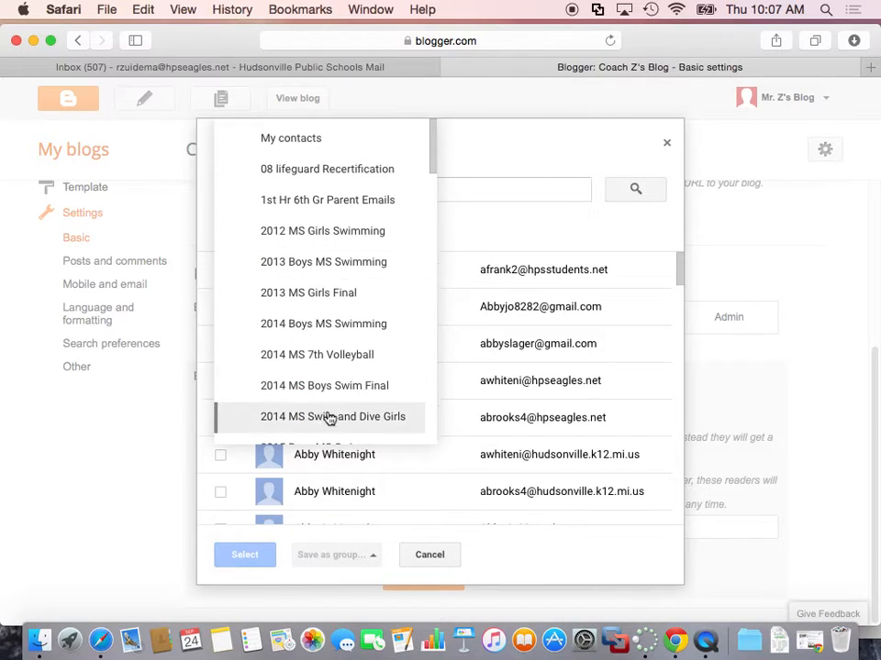
pyautogui.scroll(-3)
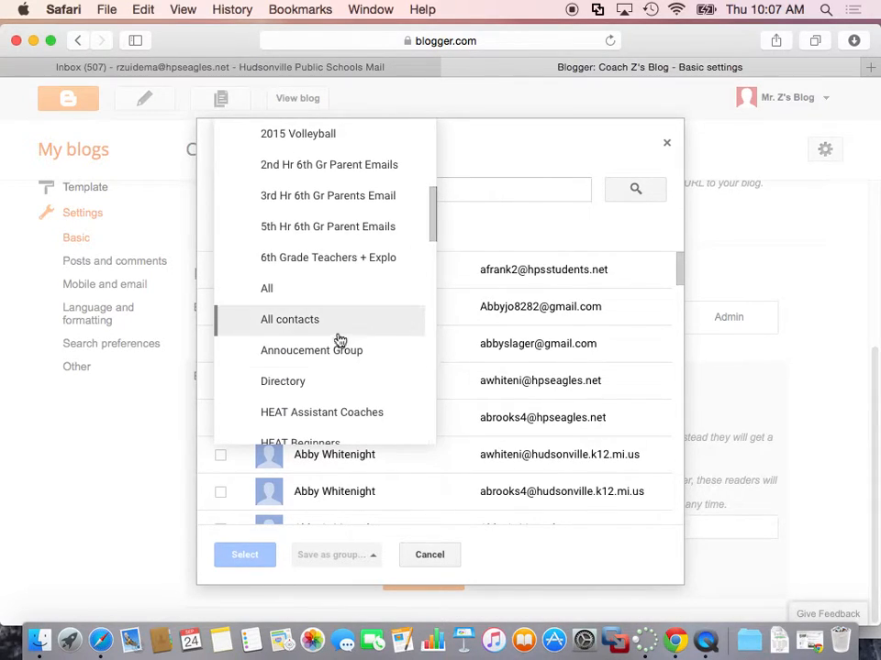
pyautogui.click(289, 320)
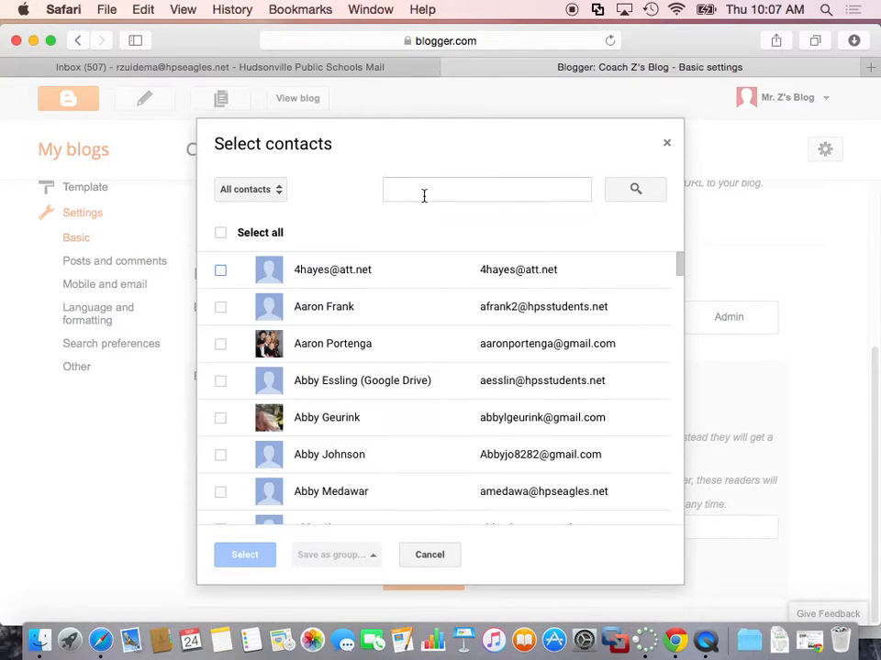
pyautogui.write('r')
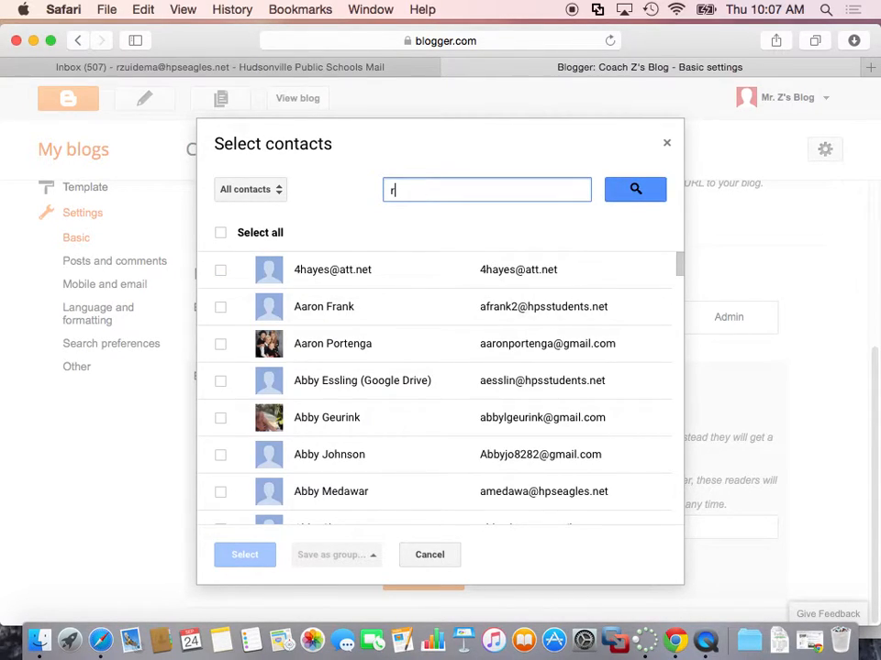
pyautogui.write('oger')
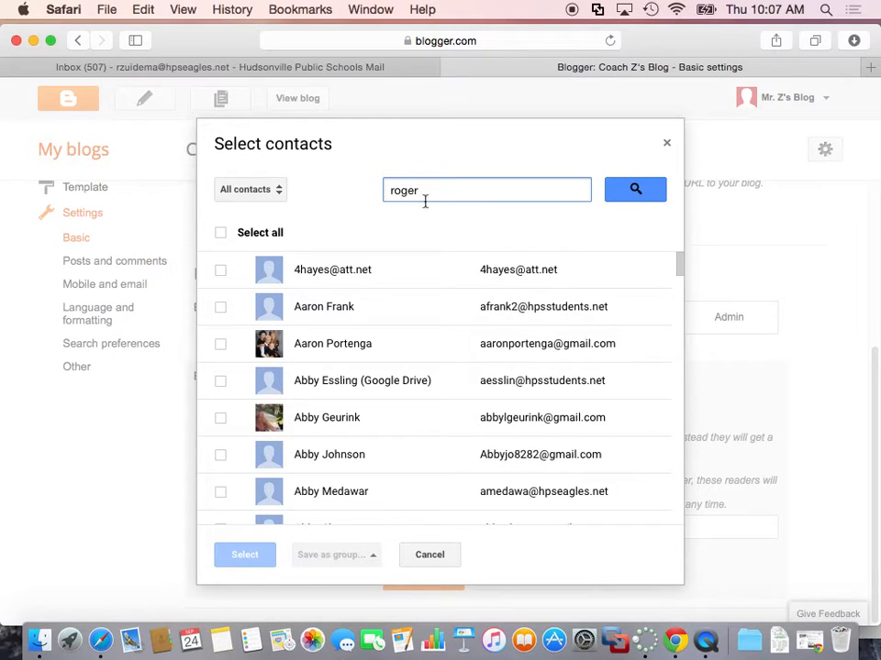
pyautogui.click(635, 189)
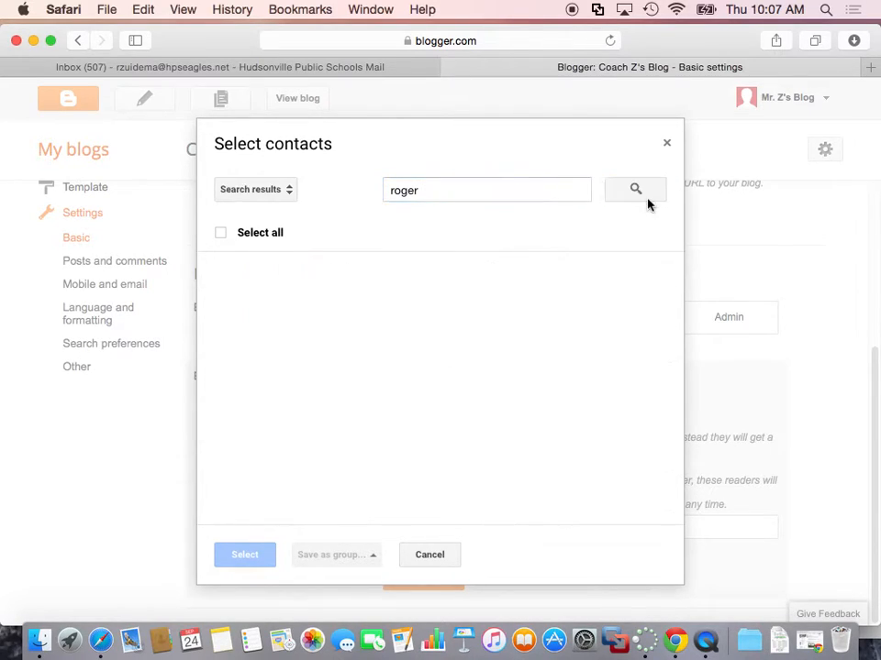
pyautogui.click(634, 189)
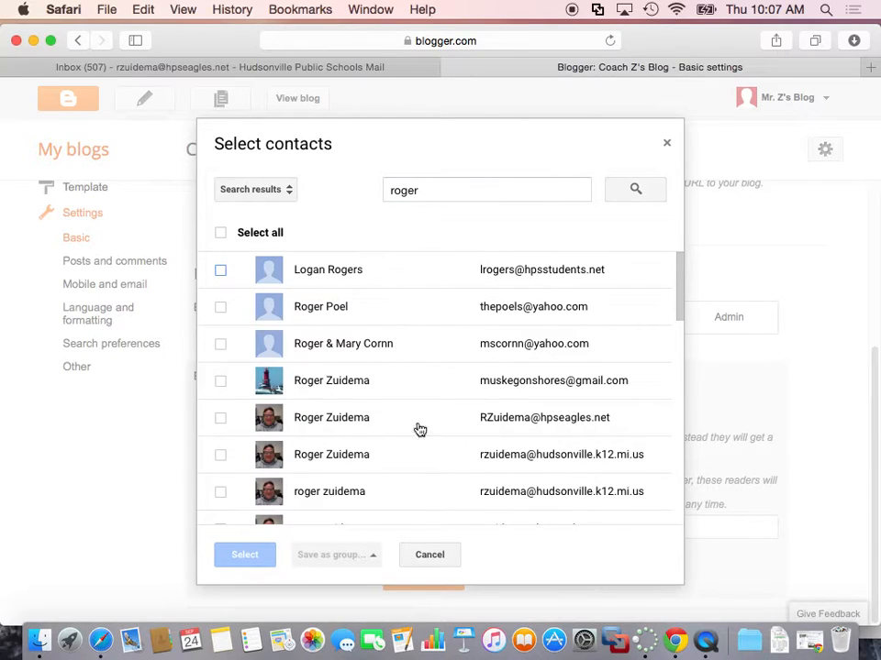
pyautogui.moveTo(576, 418)
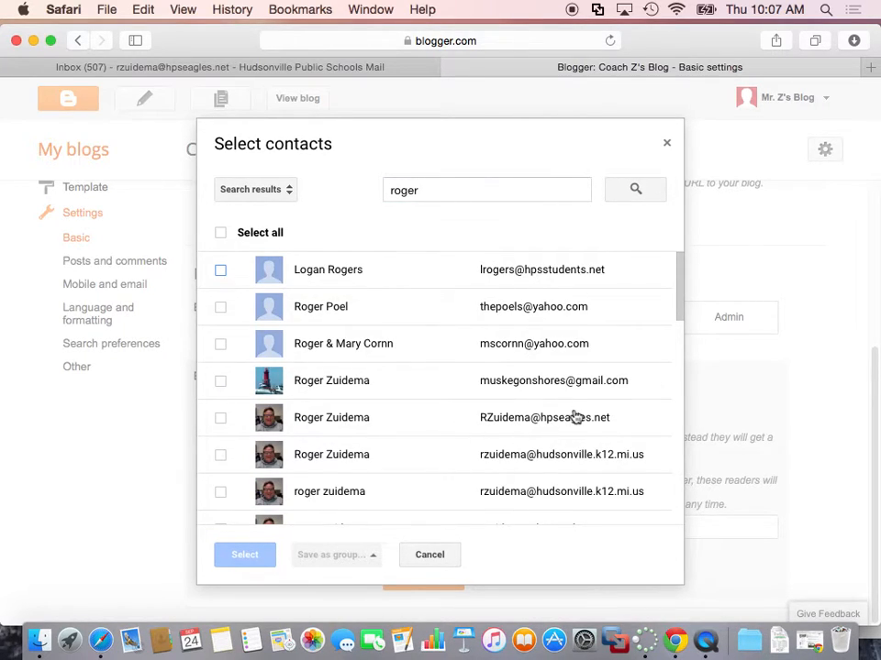
pyautogui.click(220, 417)
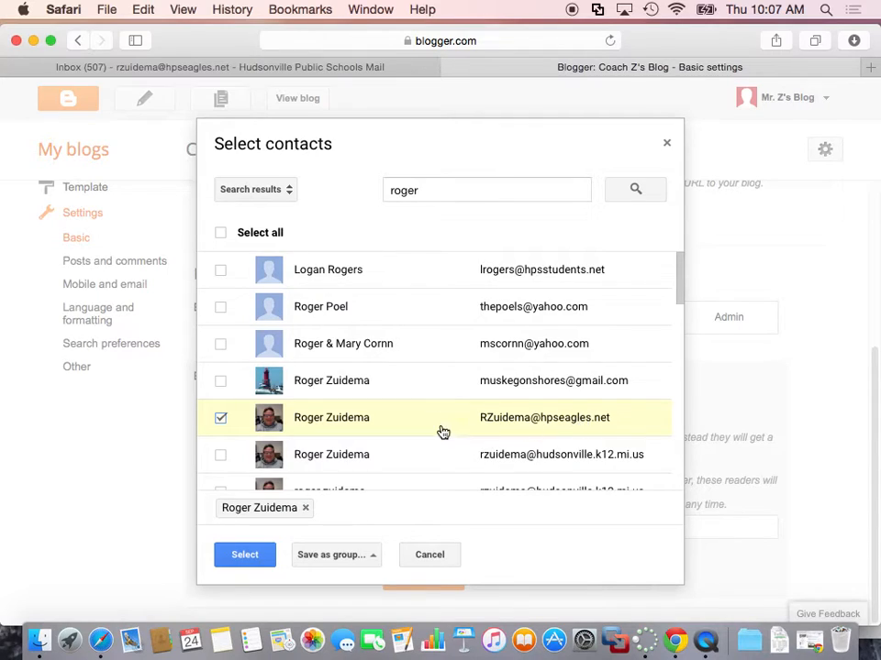
pyautogui.click(429, 554)
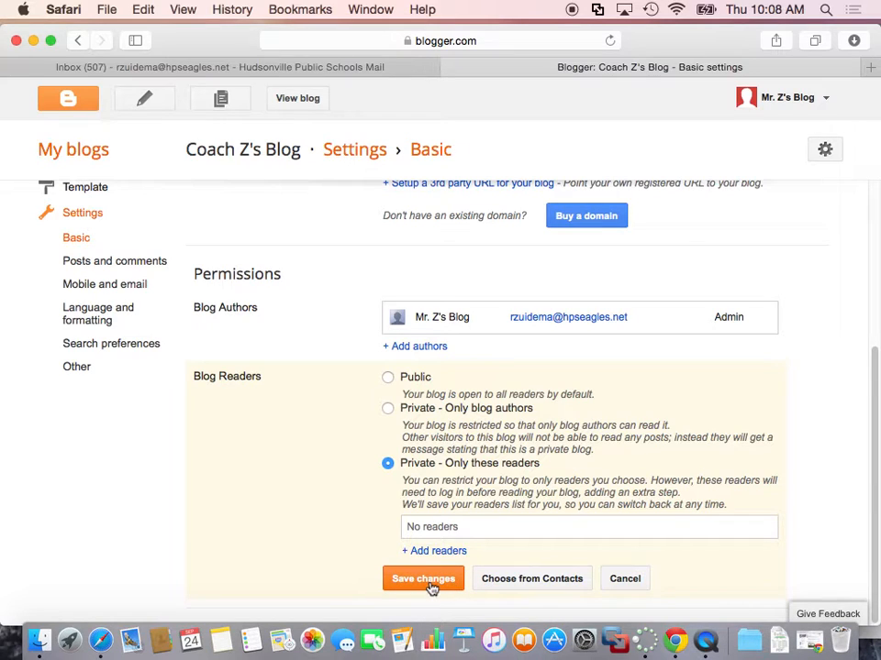
# Step: Save the private readers setting, then reopen the Blog Readers options
pyautogui.click(423, 579)
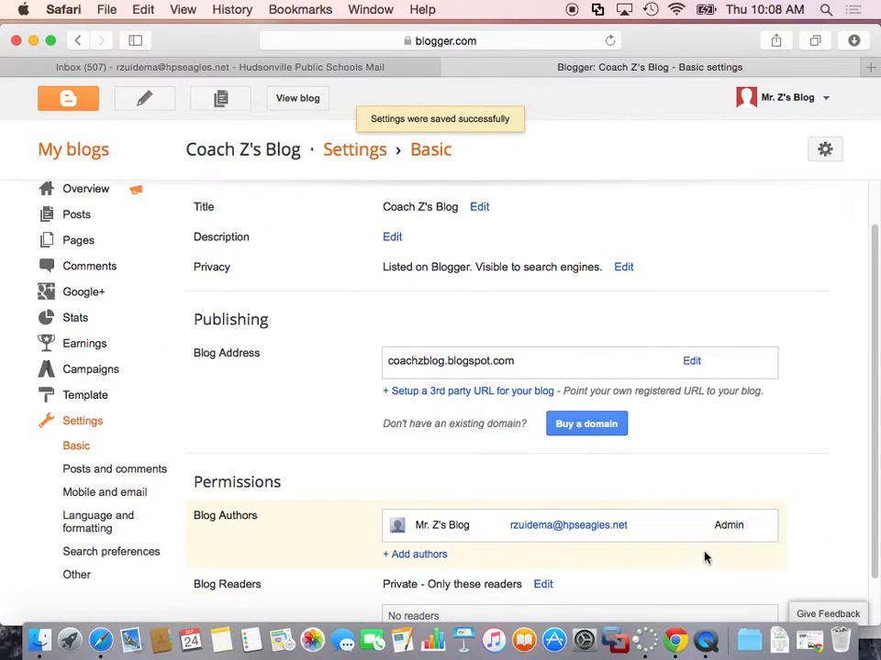
pyautogui.scroll(-3)
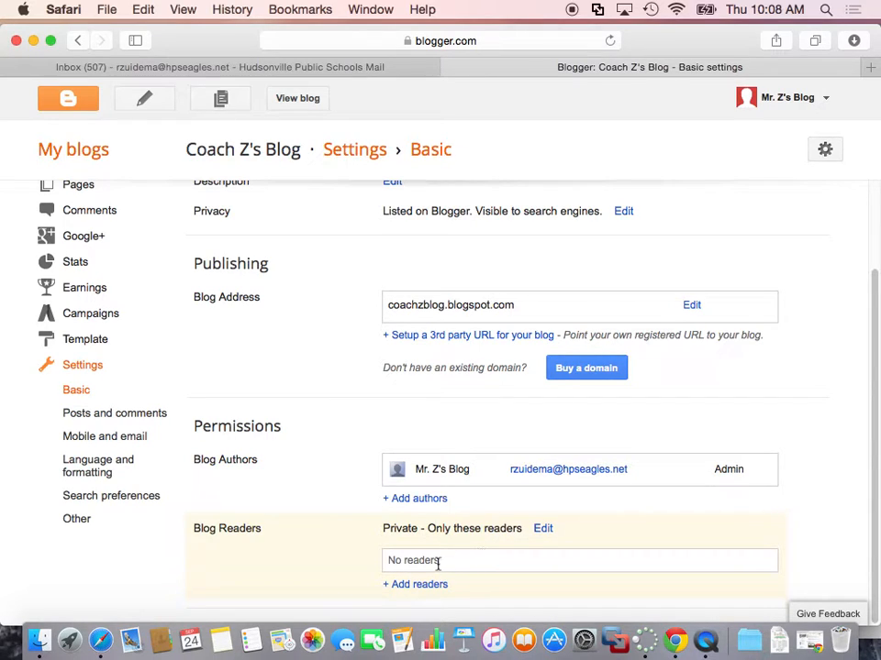
pyautogui.click(542, 528)
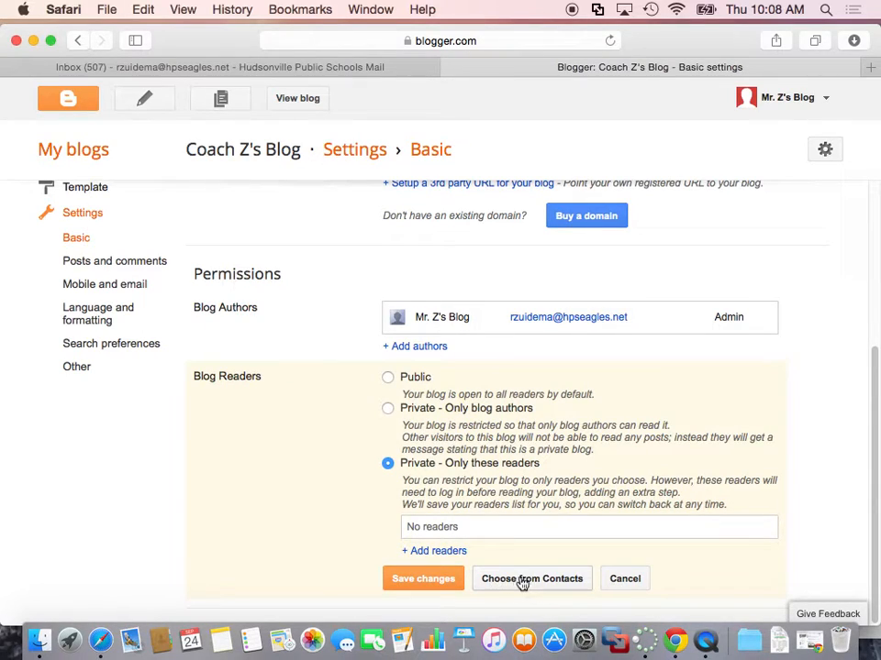
pyautogui.click(532, 579)
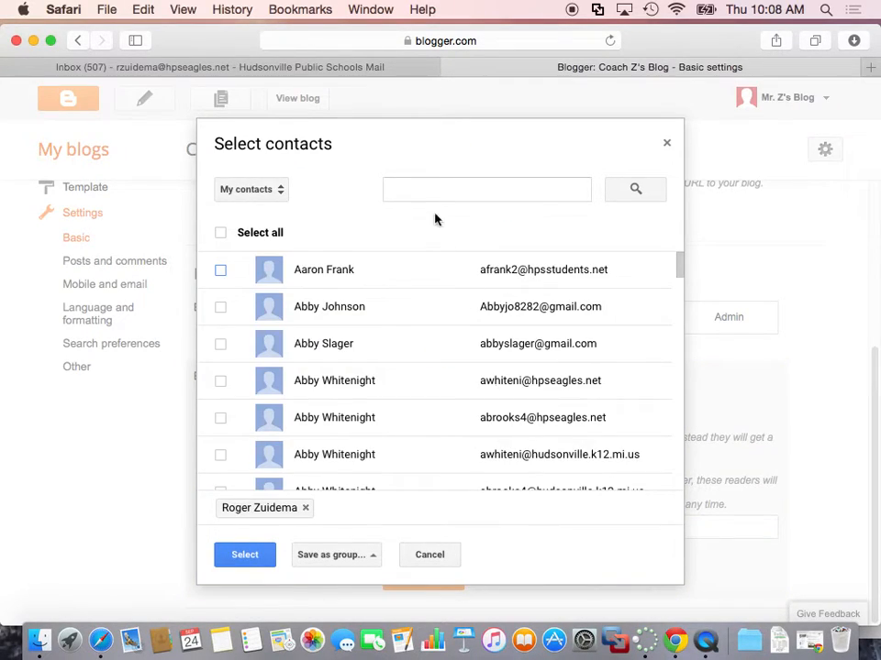
pyautogui.click(486, 190)
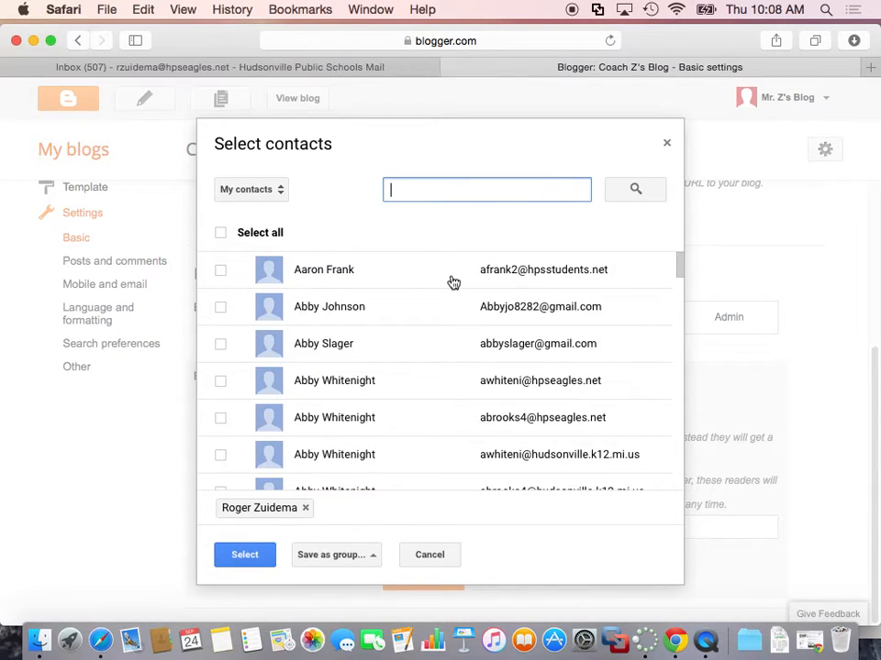
pyautogui.write('roger')
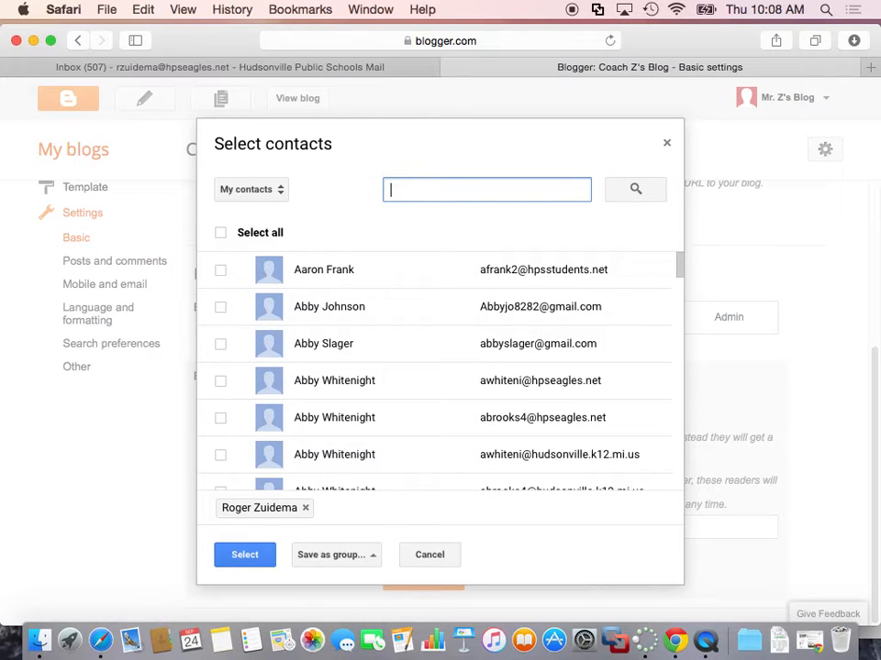
pyautogui.write('roger')
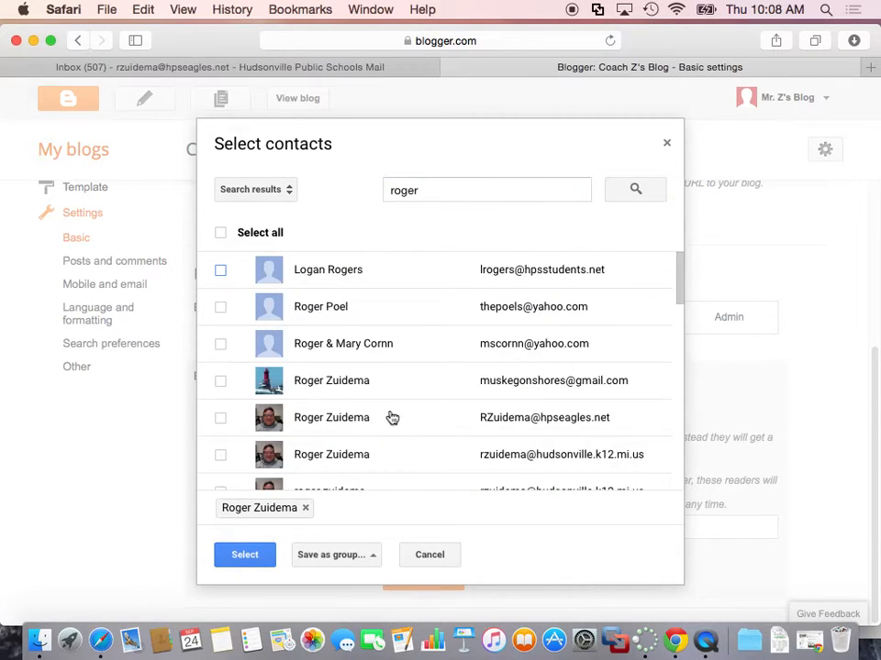
pyautogui.click(221, 418)
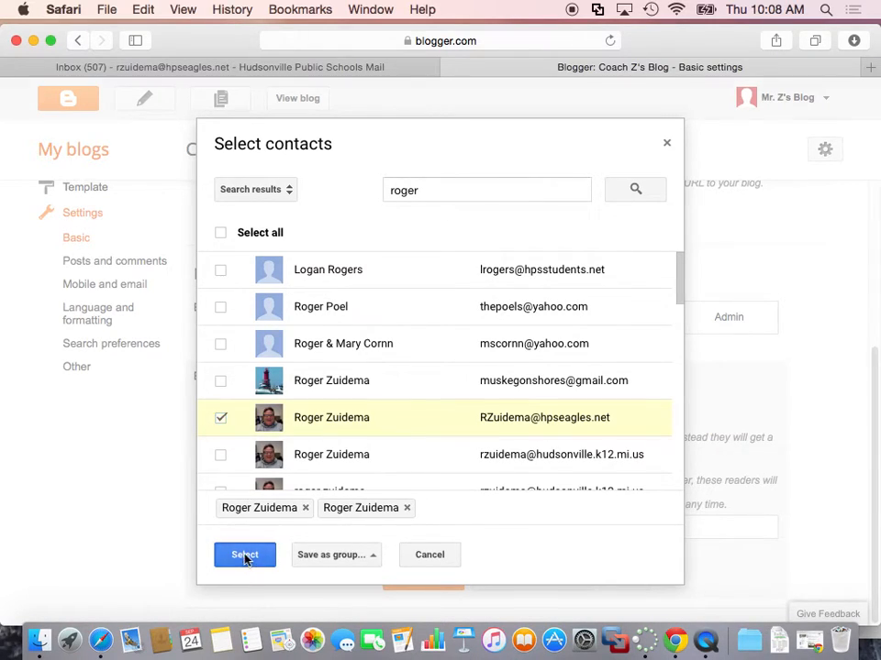
pyautogui.click(244, 555)
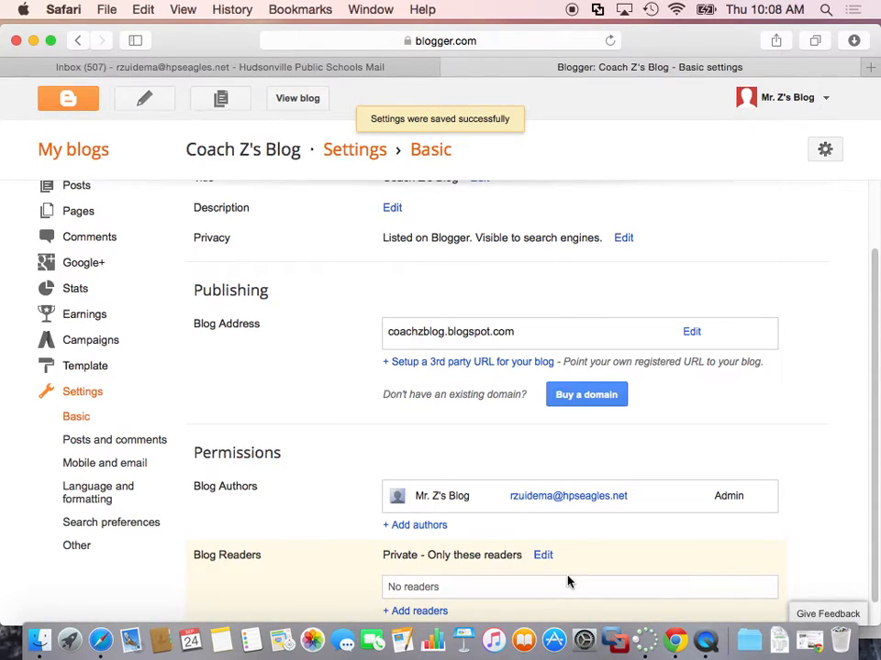
# Step: Scroll the saved settings page, then bring QuickTime Player to the front
pyautogui.scroll(-3)
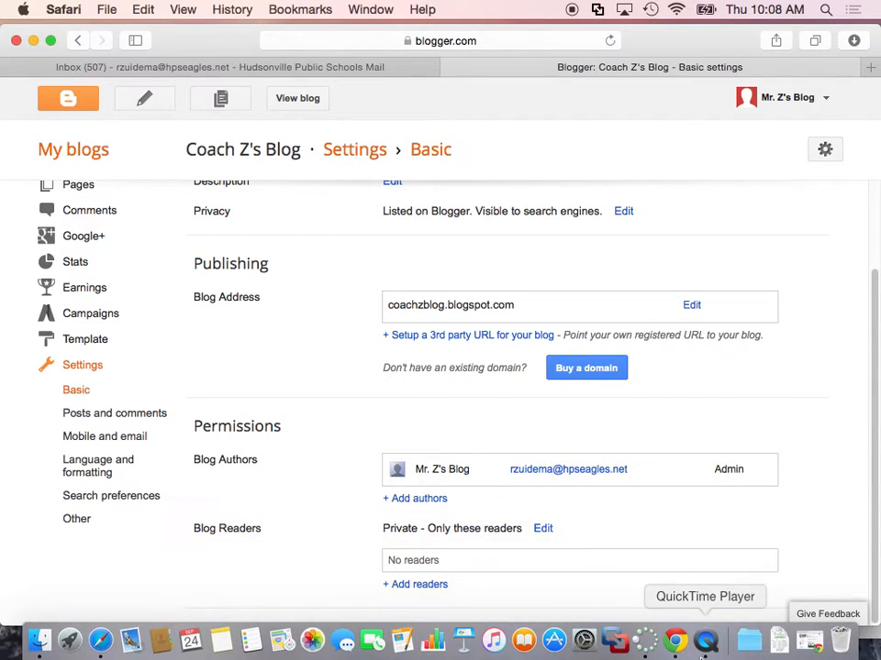
pyautogui.moveTo(704, 651)
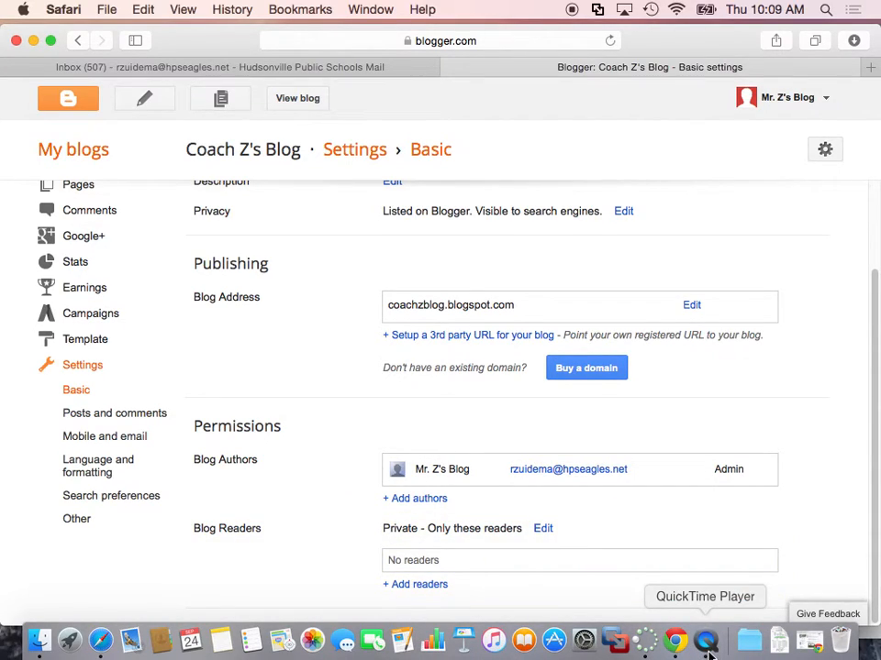
pyautogui.click(707, 639)
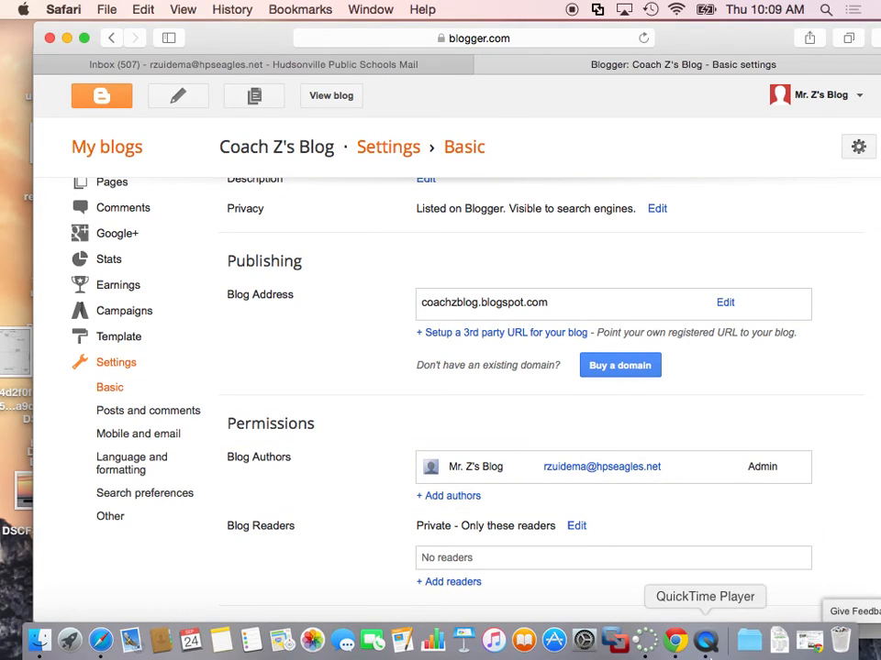
pyautogui.click(706, 640)
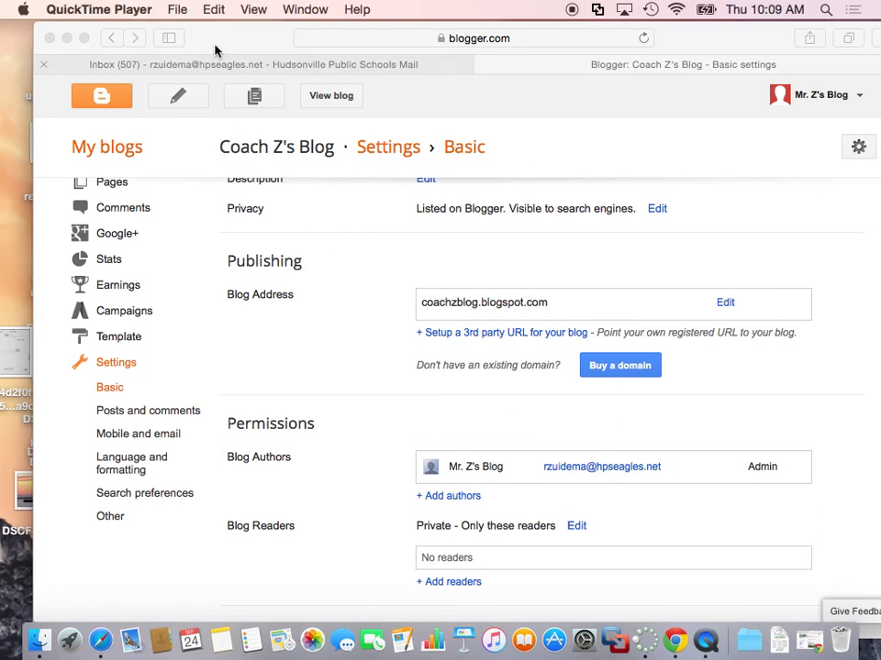